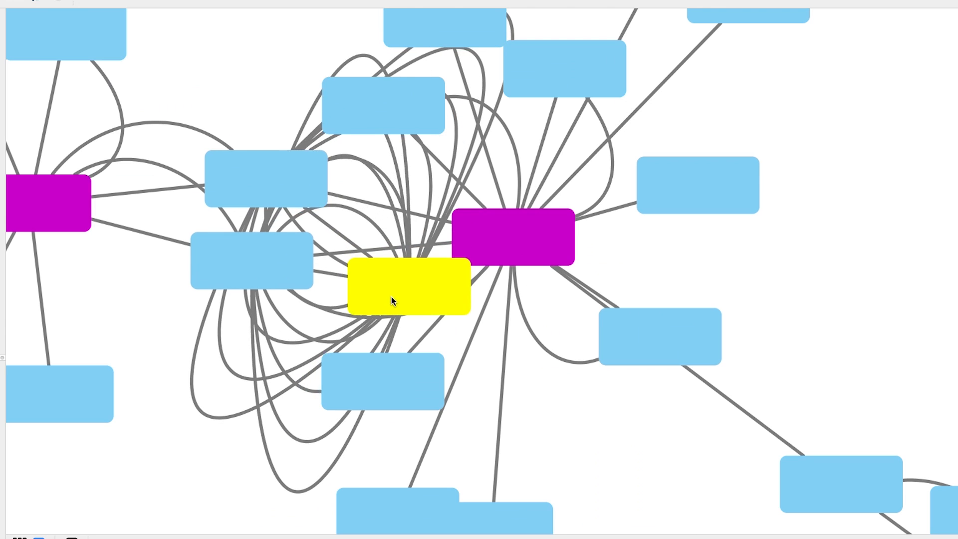
Step: Nudge the selected yellow node slightly so its curved connecting edges reshape around it
{"action": "left_click_drag", "start_coordinate": [392, 287], "coordinate": [400, 293]}
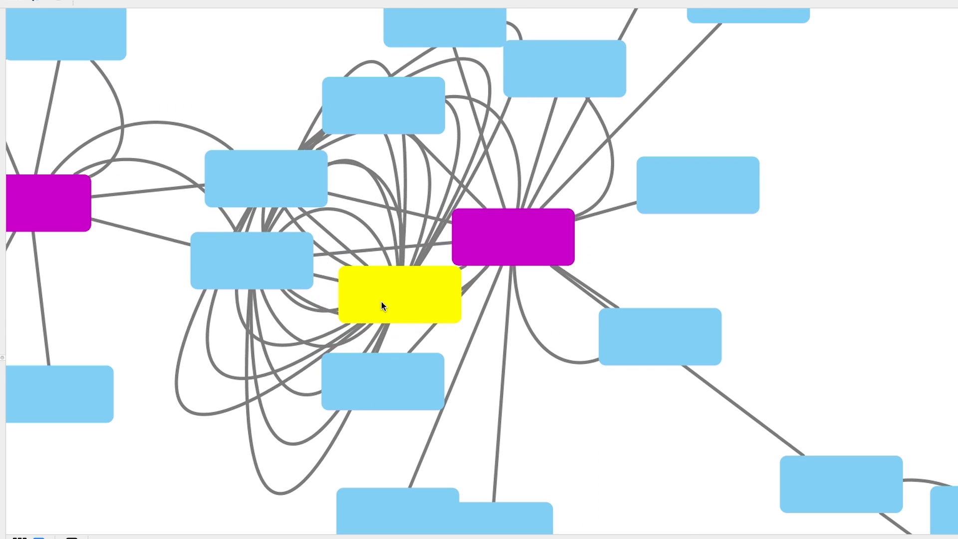